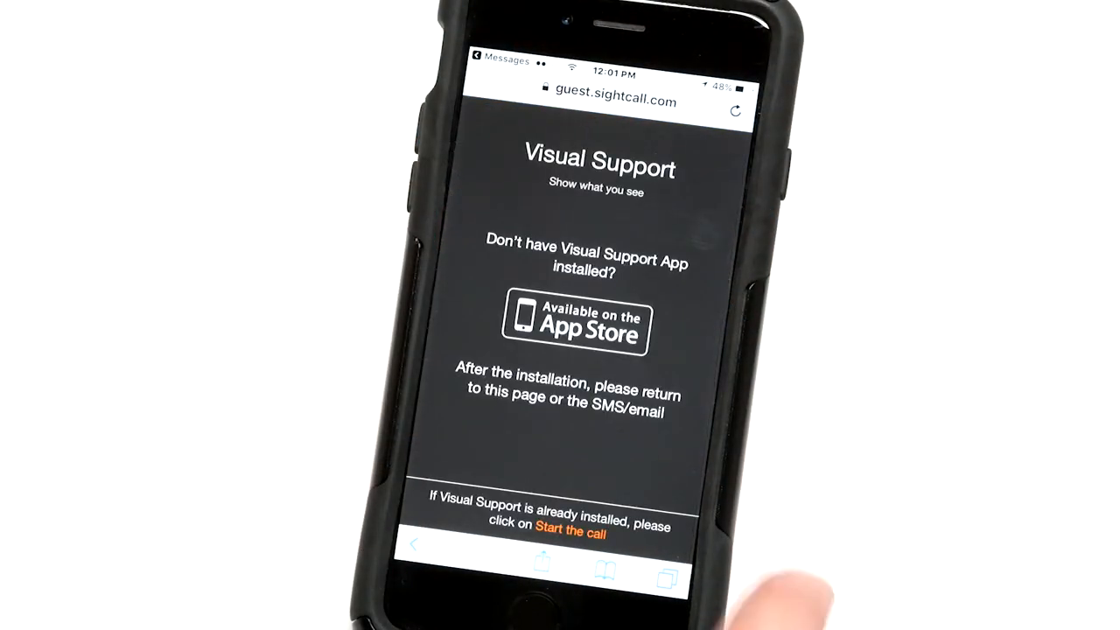
Step: Start the call from the guest page and let it open in the Visual Support app
click(571, 530)
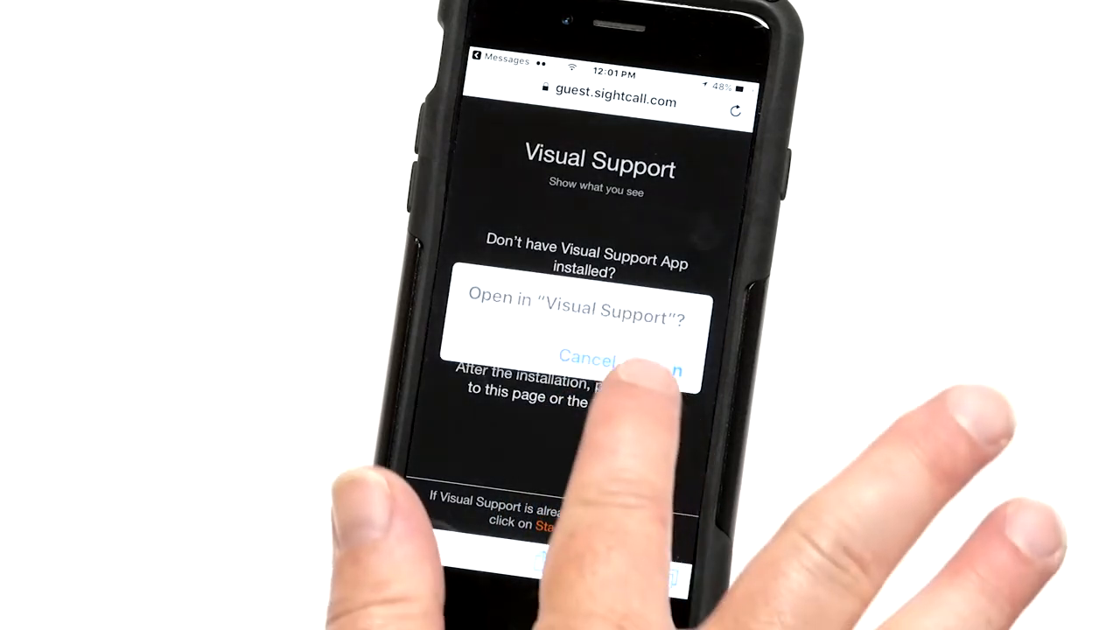
click(639, 359)
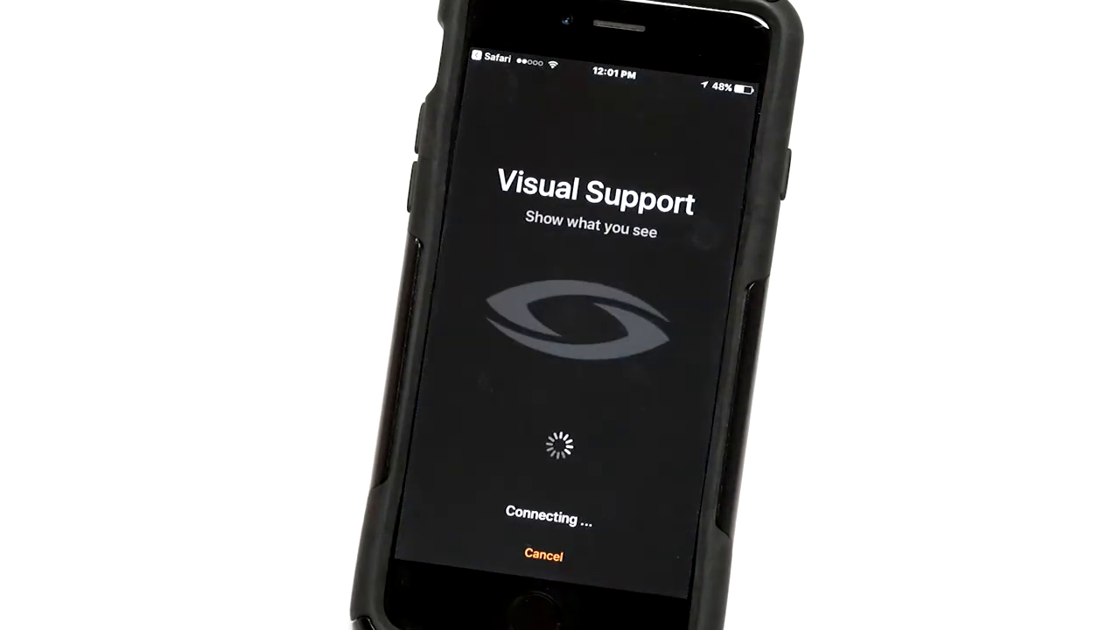